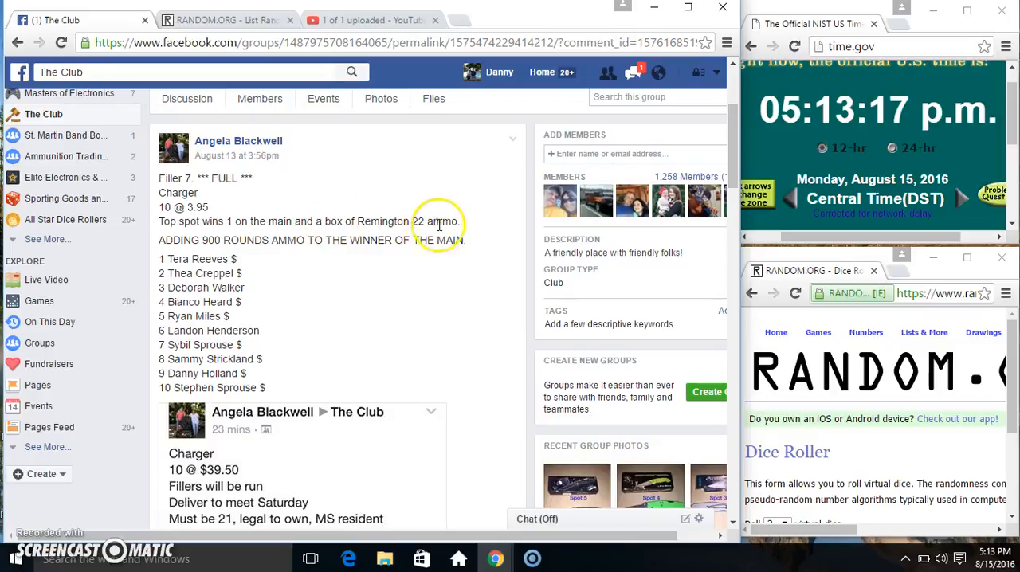
{"action": "mouse_move", "coordinate": [165, 259]}
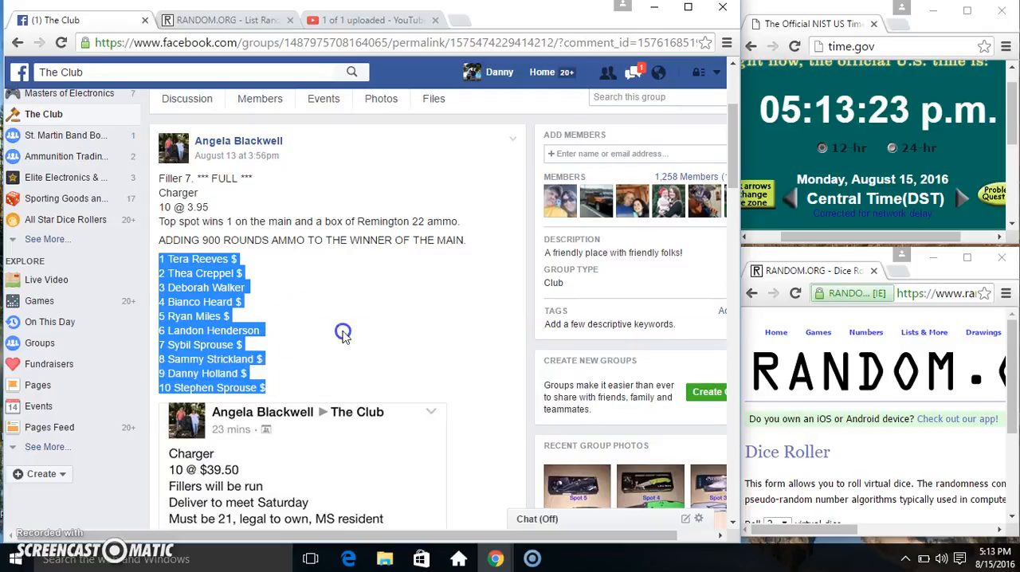
Step: Post the comment 'live' under the 'setting up' comment in the raffle thread
{"action": "scroll", "scroll_direction": "down", "scroll_amount": 3}
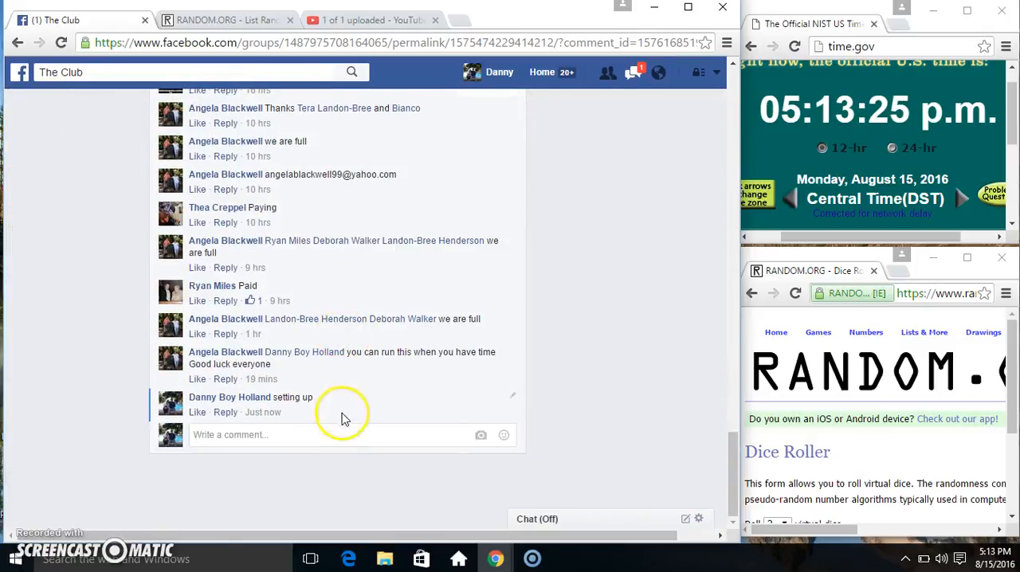
{"action": "type", "text": "ll"}
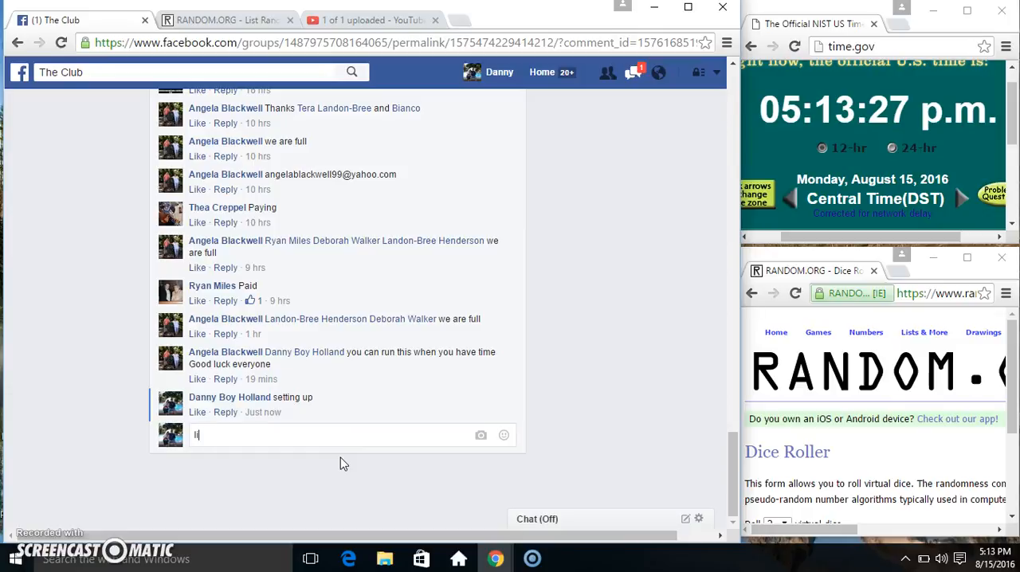
{"action": "key", "text": "enter"}
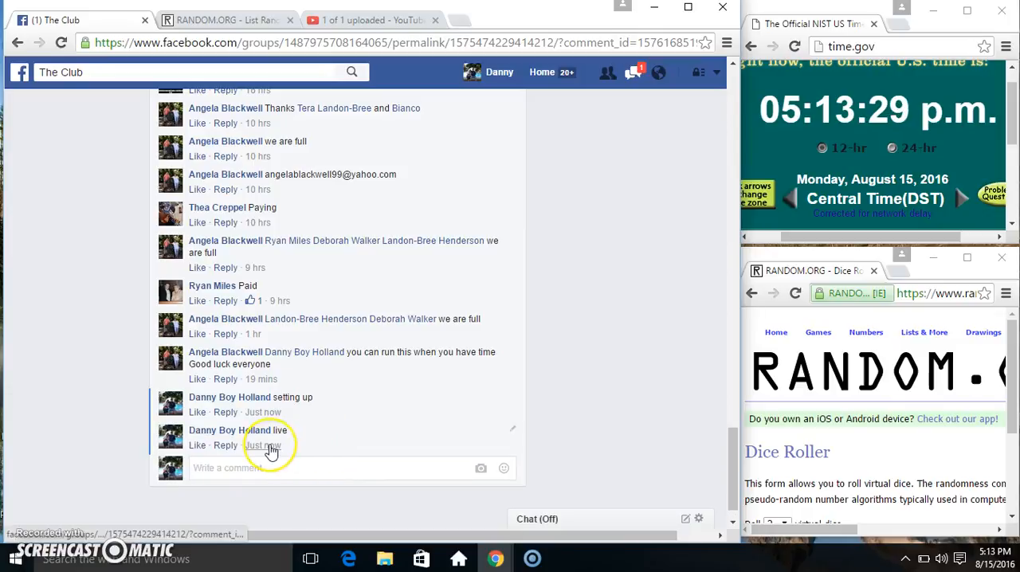
{"action": "mouse_move", "coordinate": [504, 468]}
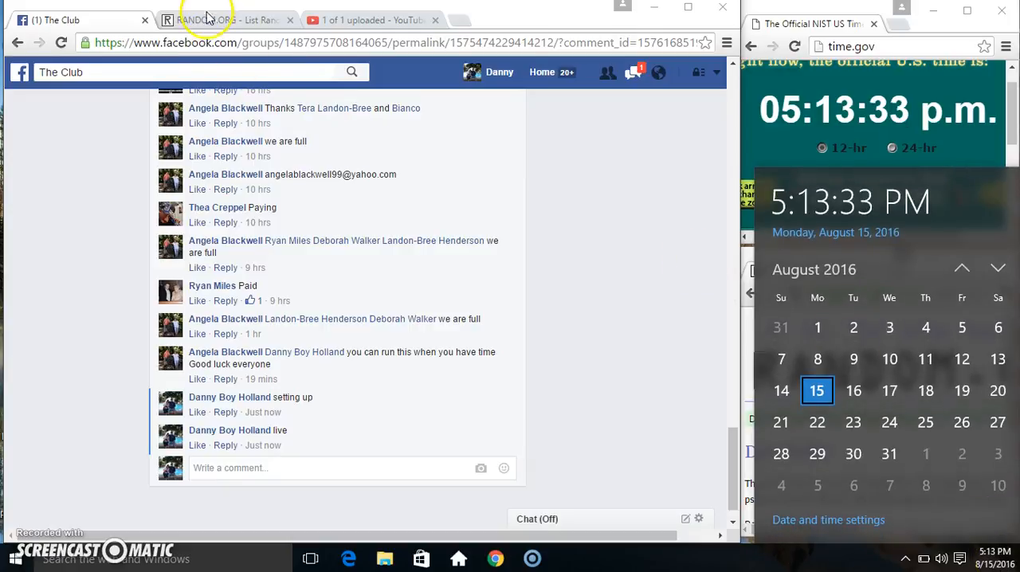
Step: Load the ten raffle entries into the List Randomizer and roll two dice, getting three and six
{"action": "left_click", "coordinate": [227, 20]}
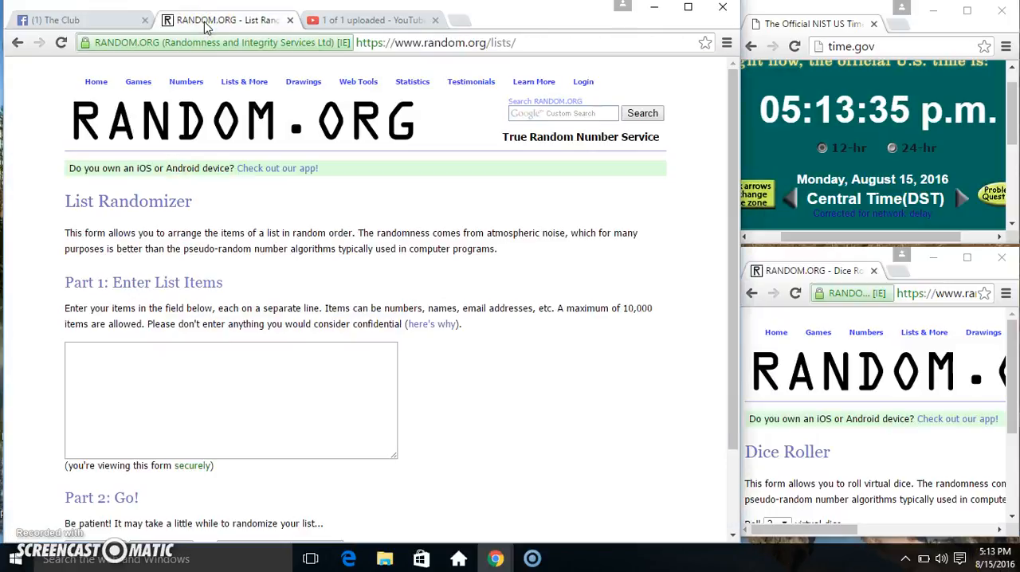
{"action": "mouse_move", "coordinate": [187, 81]}
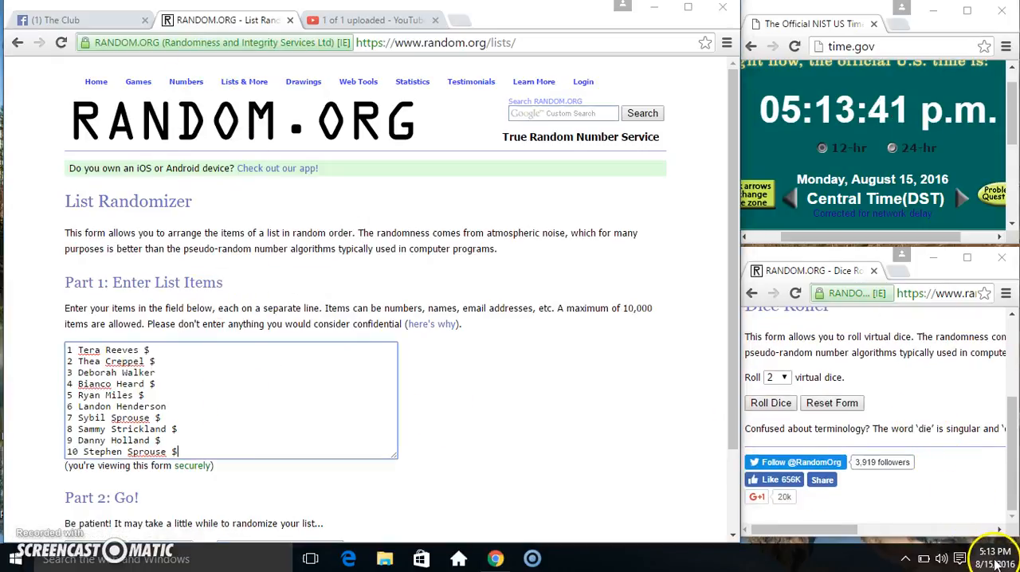
{"action": "left_click", "coordinate": [769, 403]}
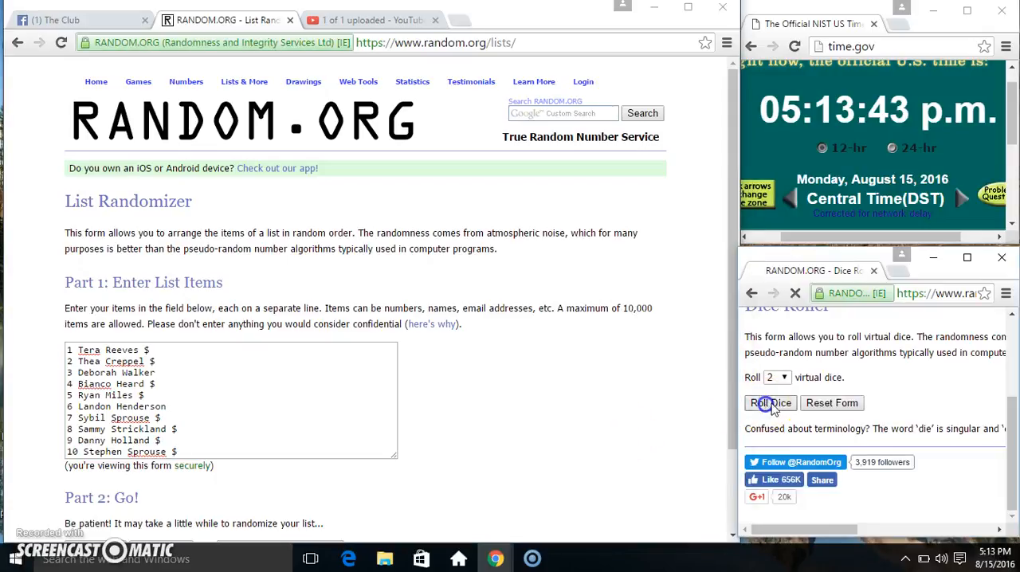
{"action": "left_click", "coordinate": [769, 402]}
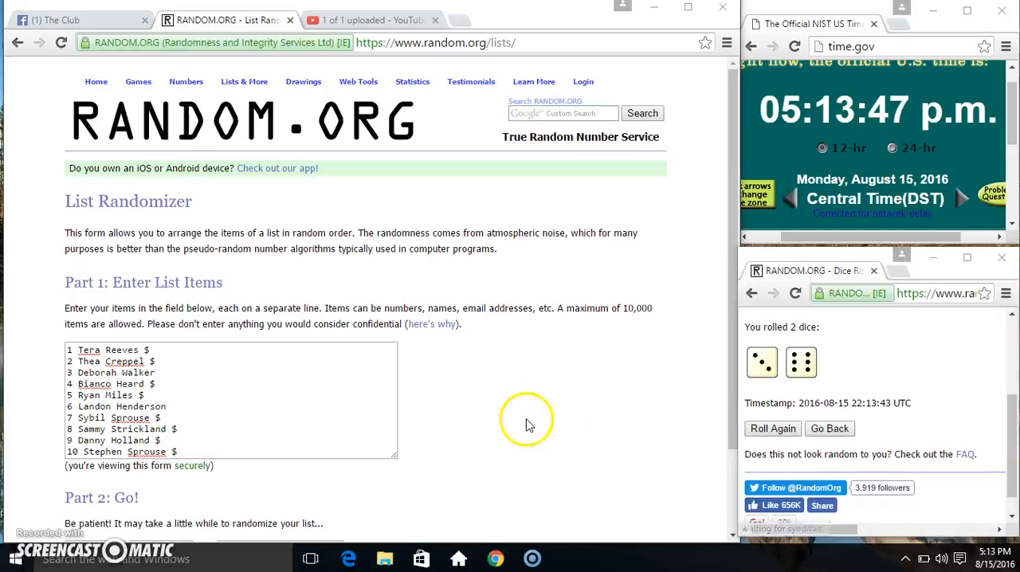
{"action": "scroll", "scroll_direction": "down", "scroll_amount": 3}
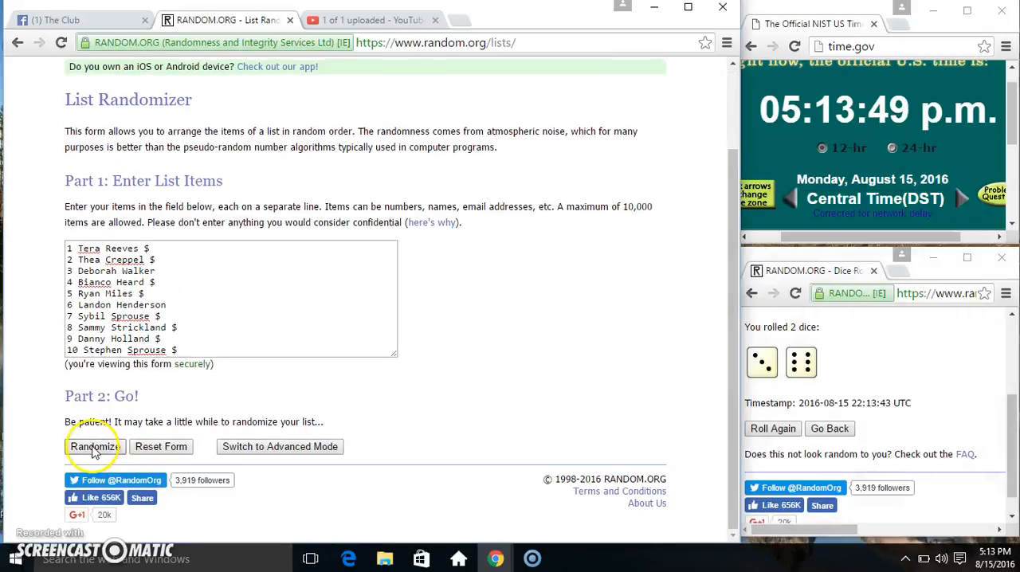
Step: Randomize the ten-entry raffle list nine times, then return to the Facebook group post
{"action": "left_click", "coordinate": [93, 446]}
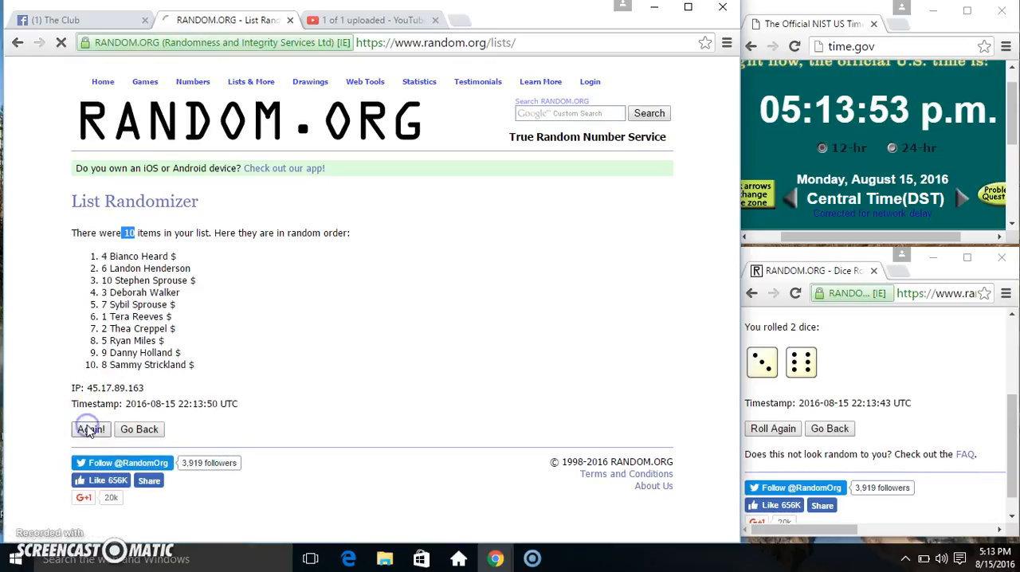
{"action": "left_click", "coordinate": [90, 429]}
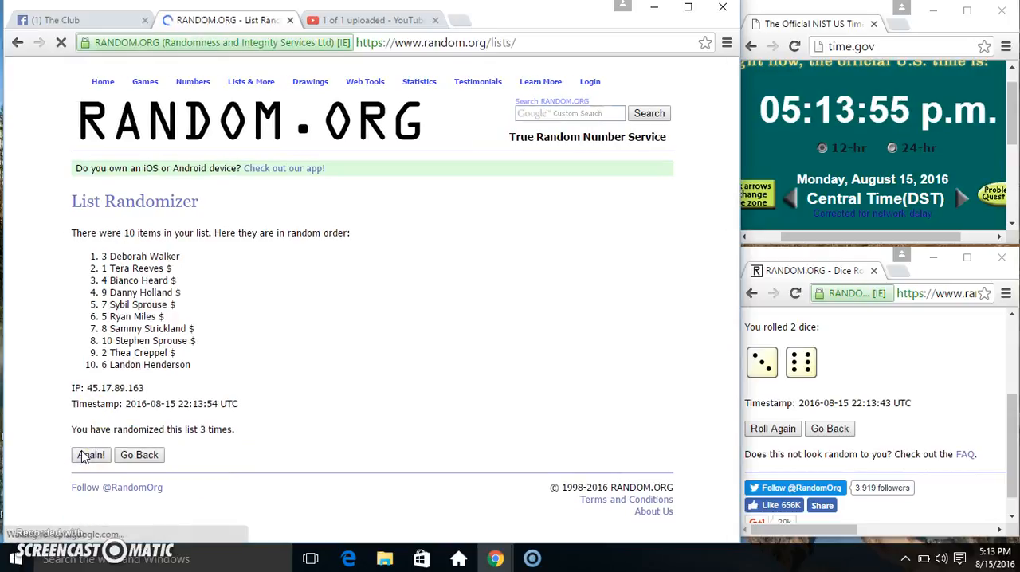
{"action": "left_click", "coordinate": [90, 454]}
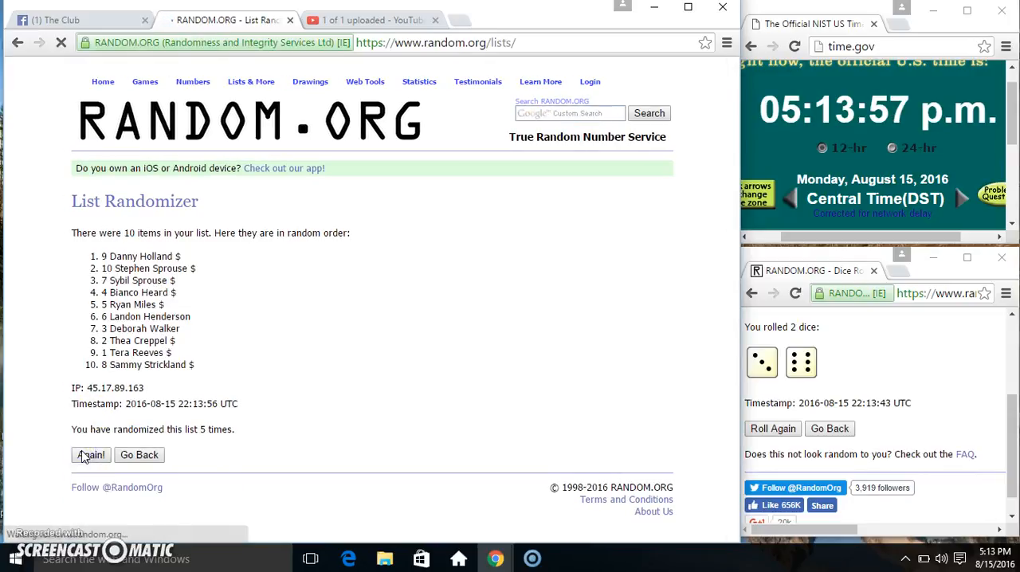
{"action": "left_click", "coordinate": [90, 454]}
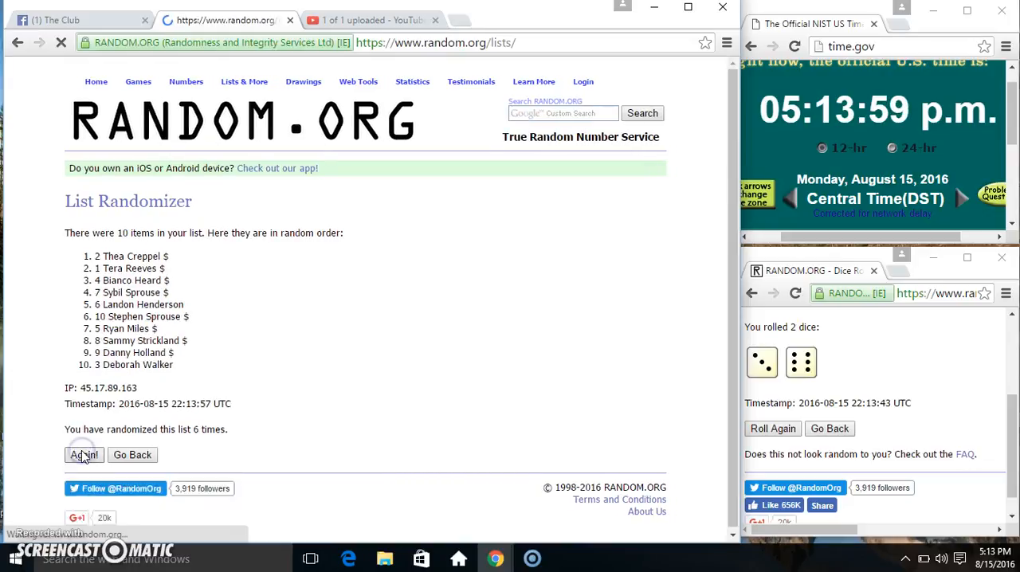
{"action": "left_click", "coordinate": [84, 455]}
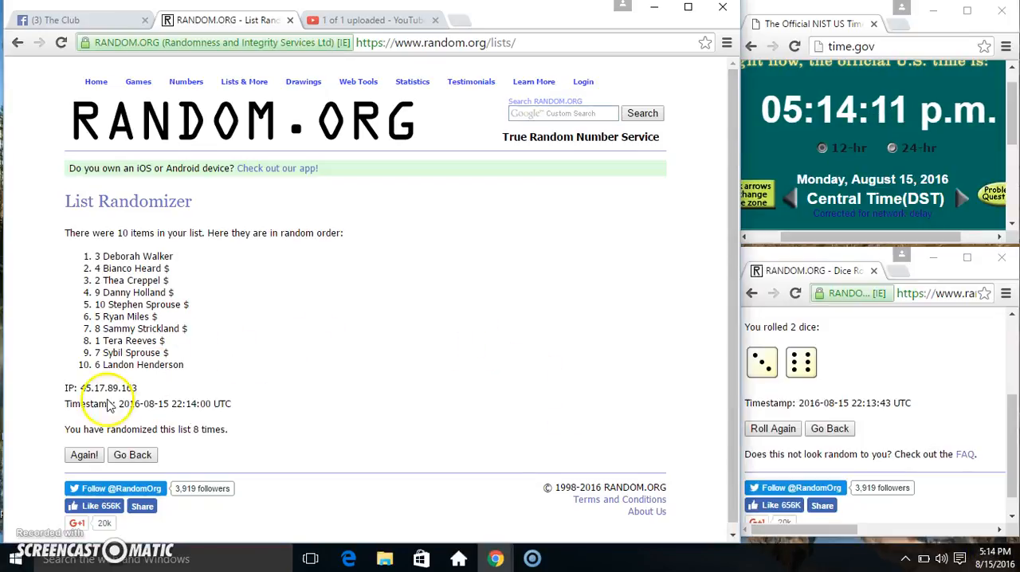
{"action": "left_click", "coordinate": [84, 455]}
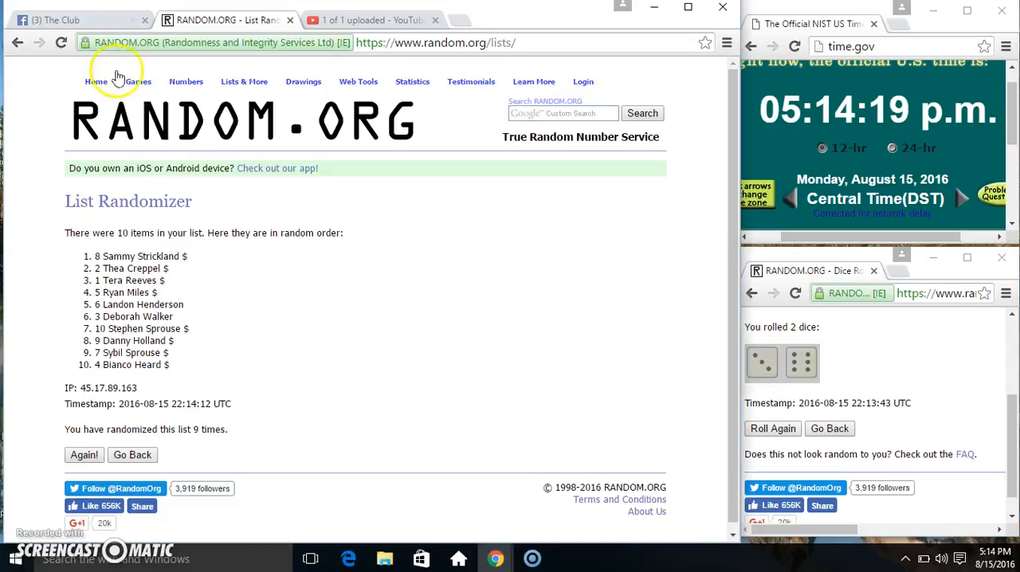
{"action": "left_click", "coordinate": [79, 20]}
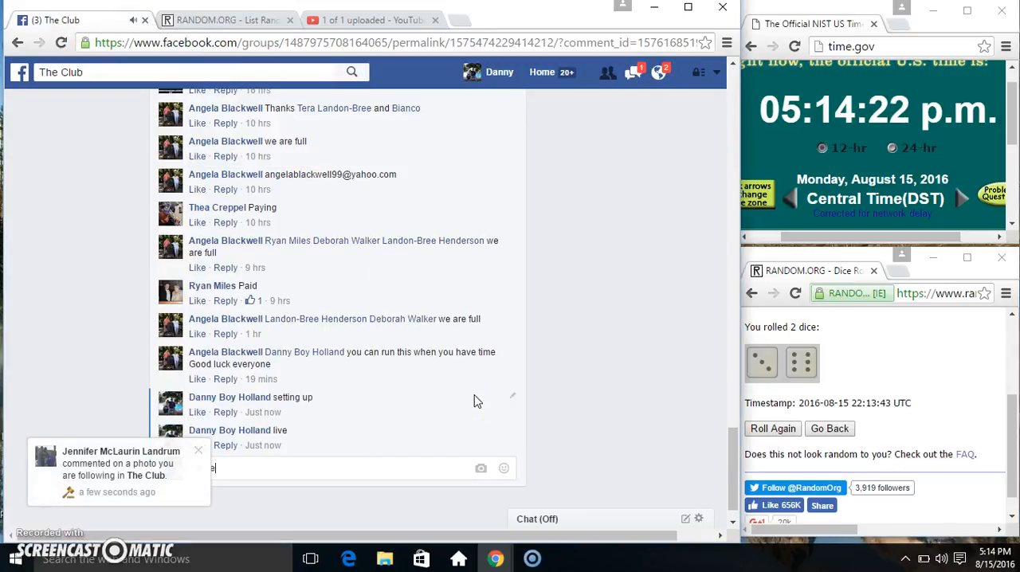